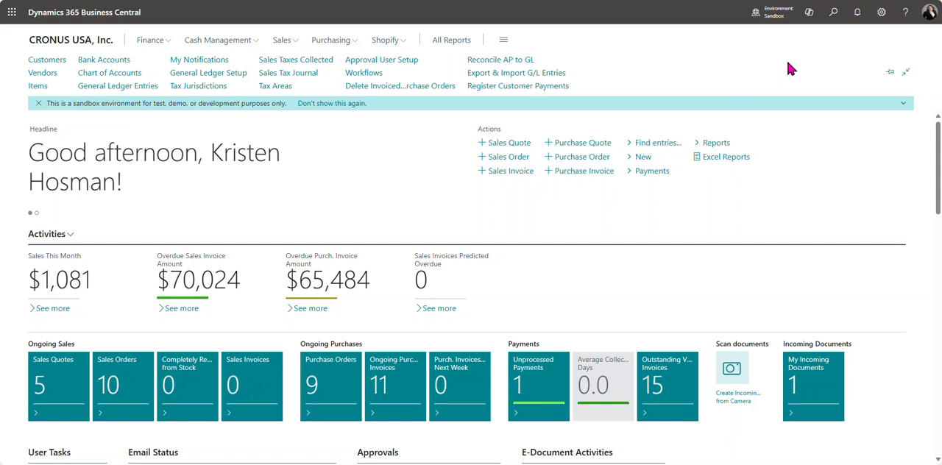
Step: Find Register Customer Payments via Tell Me search, bookmark it and open the page
{"action": "left_click", "coordinate": [834, 11]}
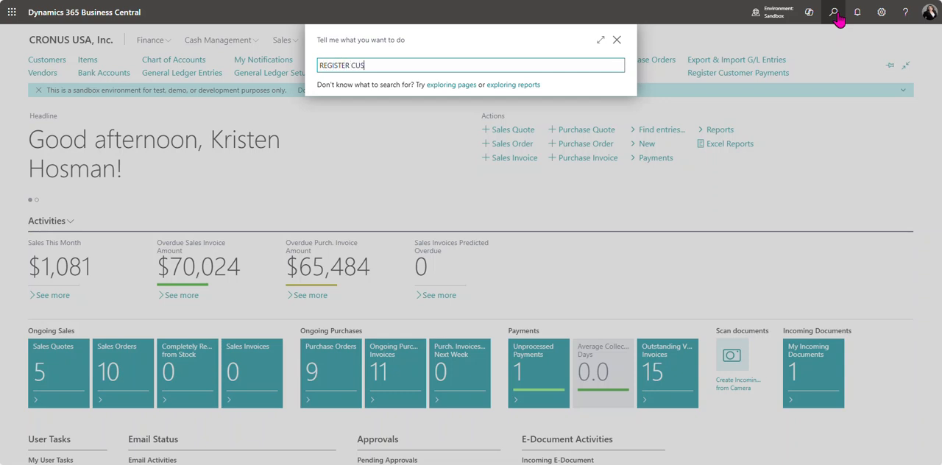
{"action": "type", "text": "REGISTER CUS"}
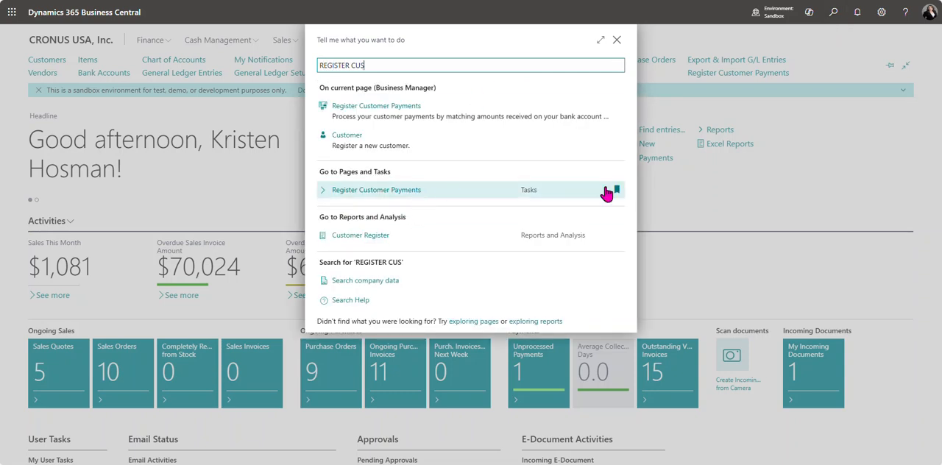
{"action": "left_click", "coordinate": [615, 190]}
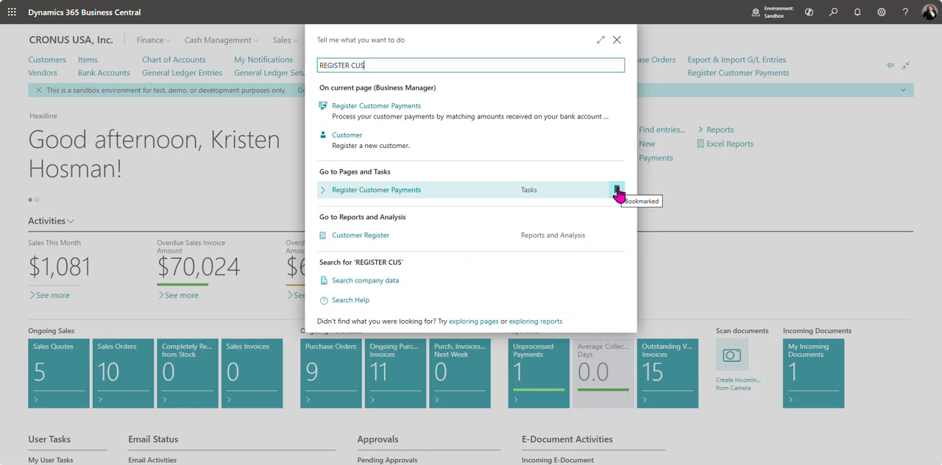
{"action": "left_click", "coordinate": [377, 188]}
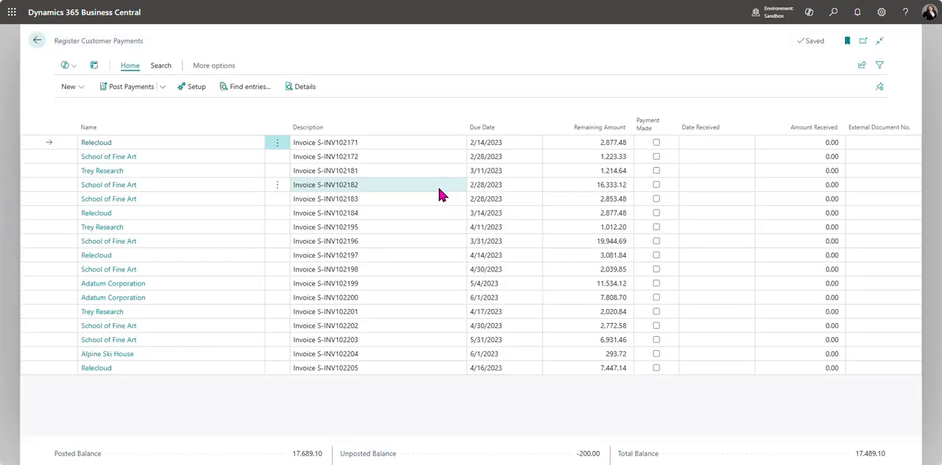
{"action": "left_click", "coordinate": [194, 86]}
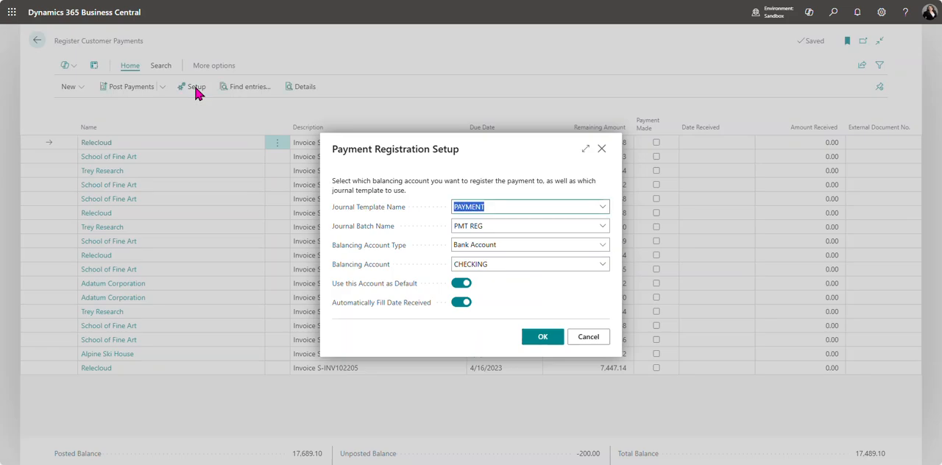
{"action": "mouse_move", "coordinate": [390, 125]}
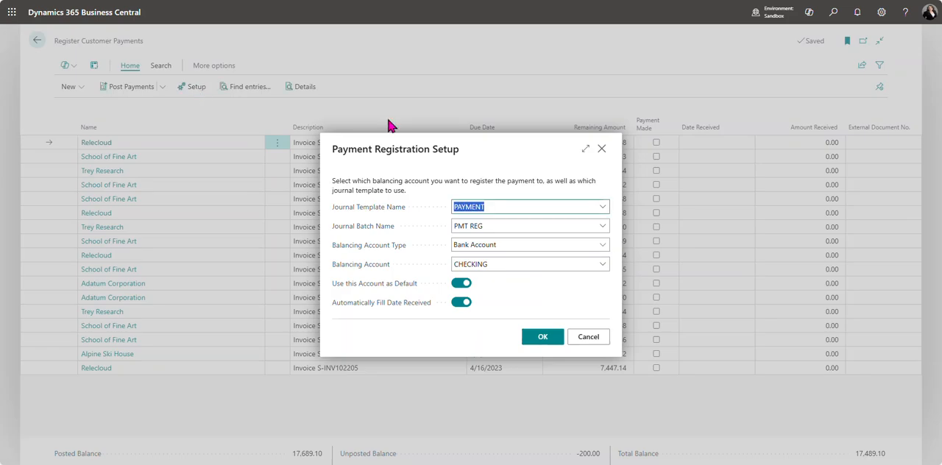
{"action": "mouse_move", "coordinate": [438, 215]}
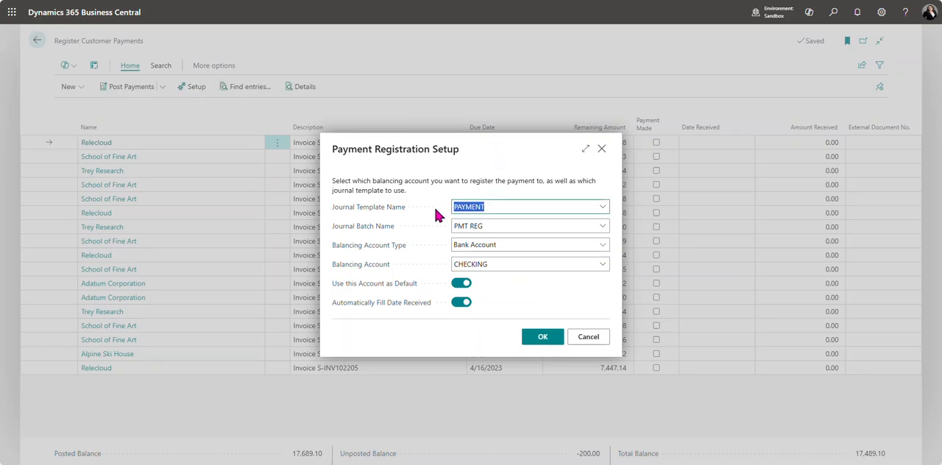
{"action": "mouse_move", "coordinate": [397, 243]}
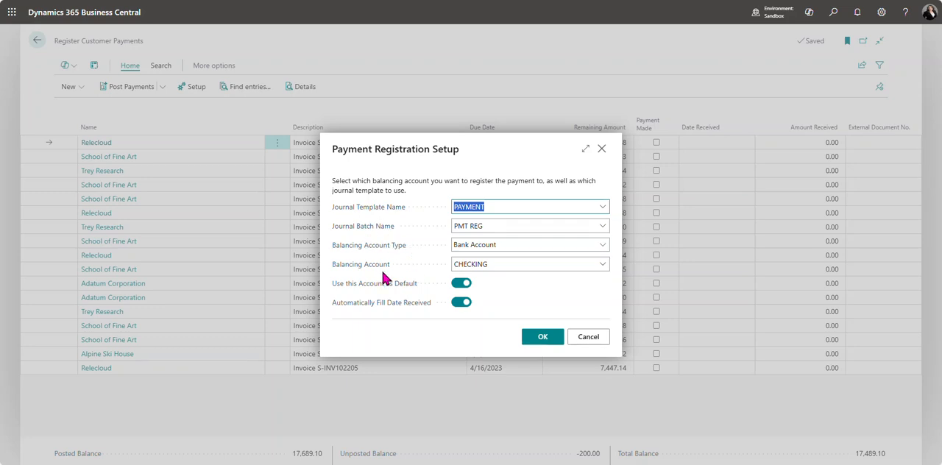
{"action": "mouse_move", "coordinate": [449, 277]}
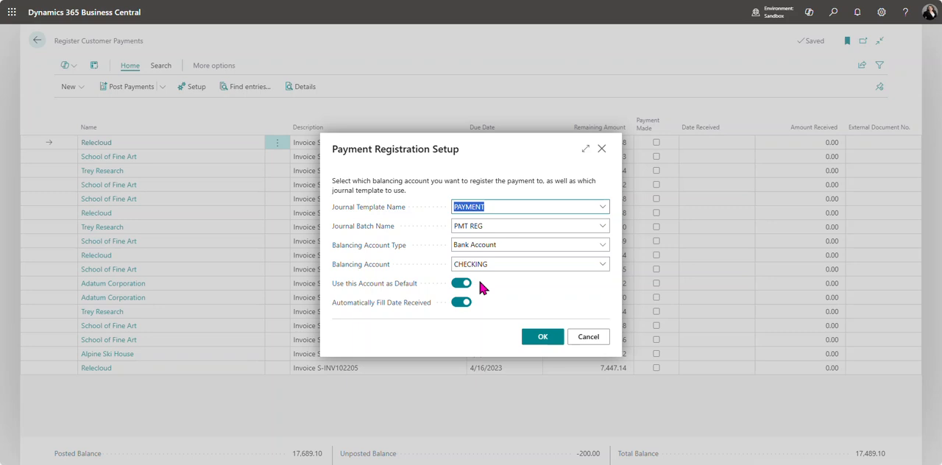
{"action": "mouse_move", "coordinate": [492, 288]}
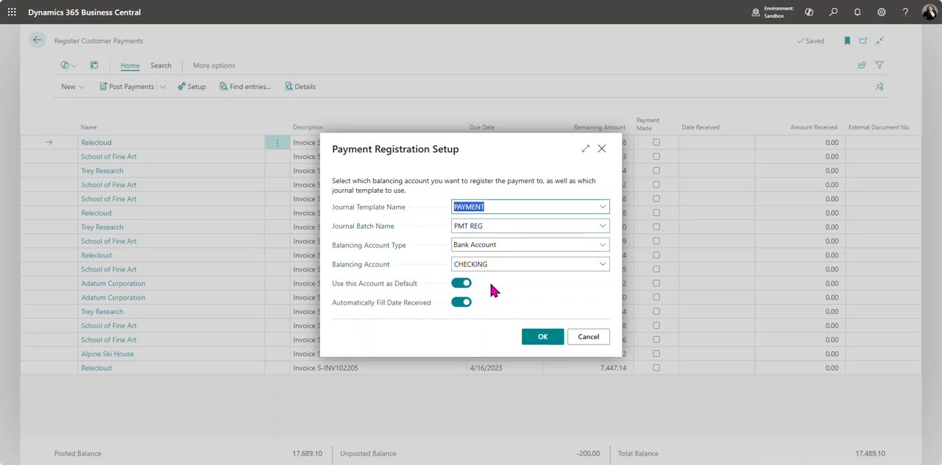
{"action": "mouse_move", "coordinate": [381, 303]}
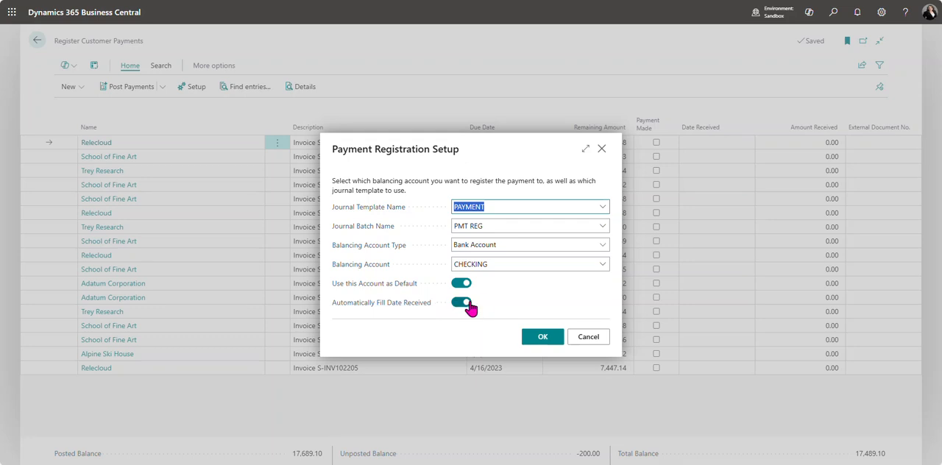
{"action": "left_click", "coordinate": [542, 336]}
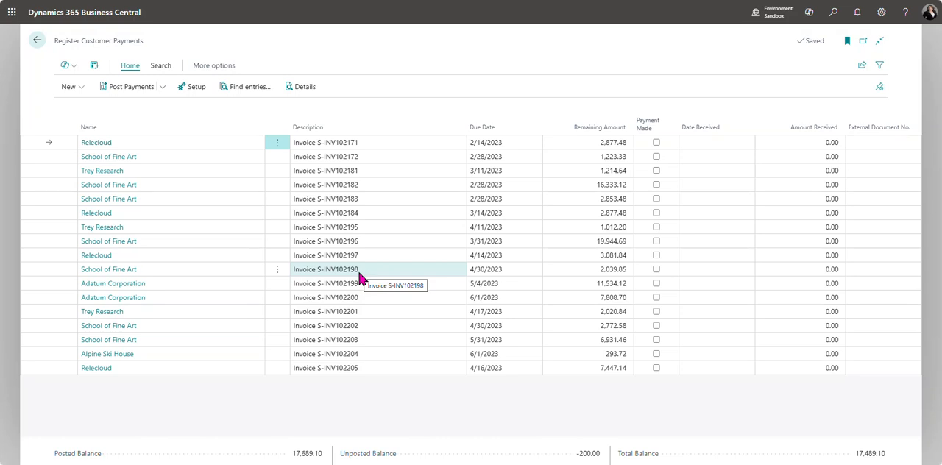
{"action": "mouse_move", "coordinate": [159, 257]}
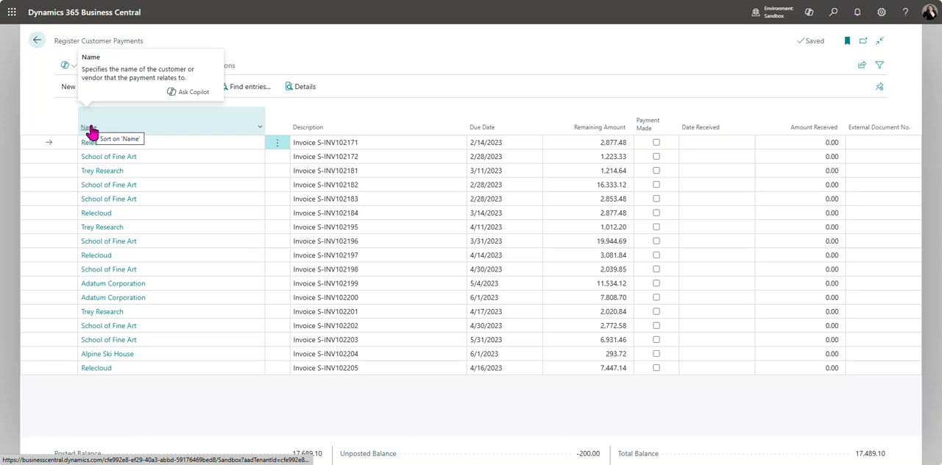
Step: Sort invoices by Name and mark the first two Trey Research invoices as Payment Made
{"action": "left_click", "coordinate": [118, 139]}
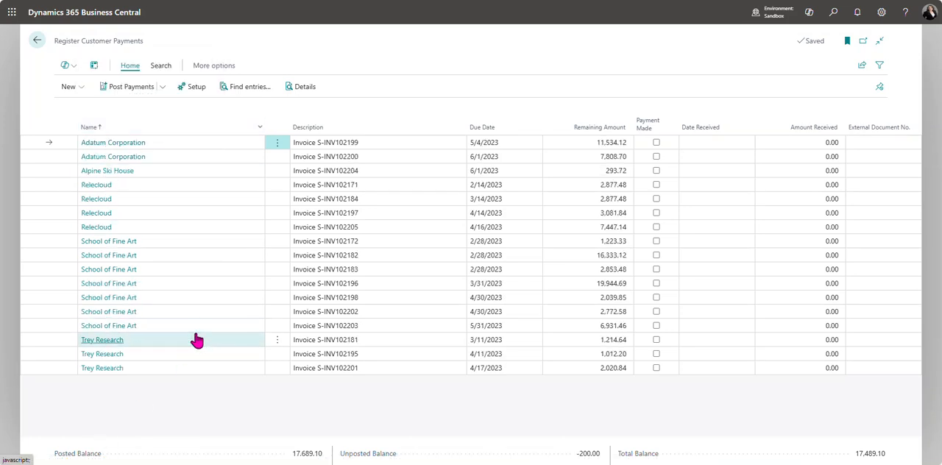
{"action": "left_click", "coordinate": [108, 326]}
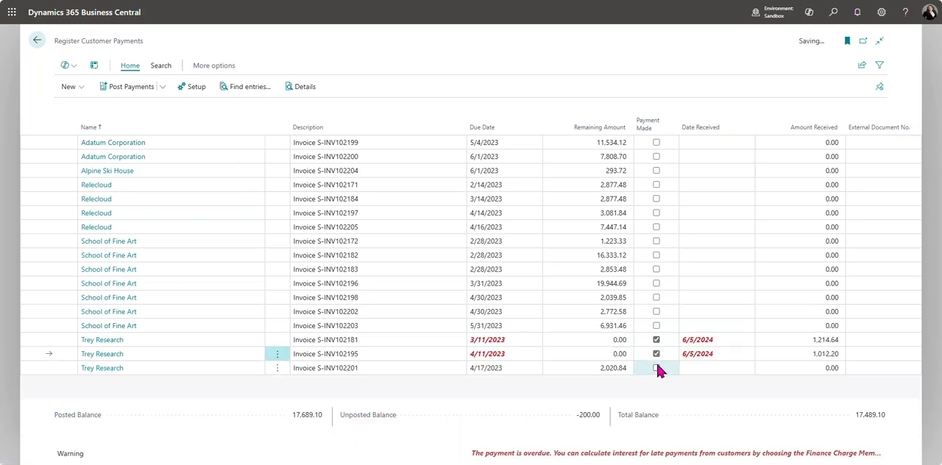
Step: Mark the third Trey Research invoice paid and give the three rows External Document No. 12345
{"action": "left_click", "coordinate": [656, 368]}
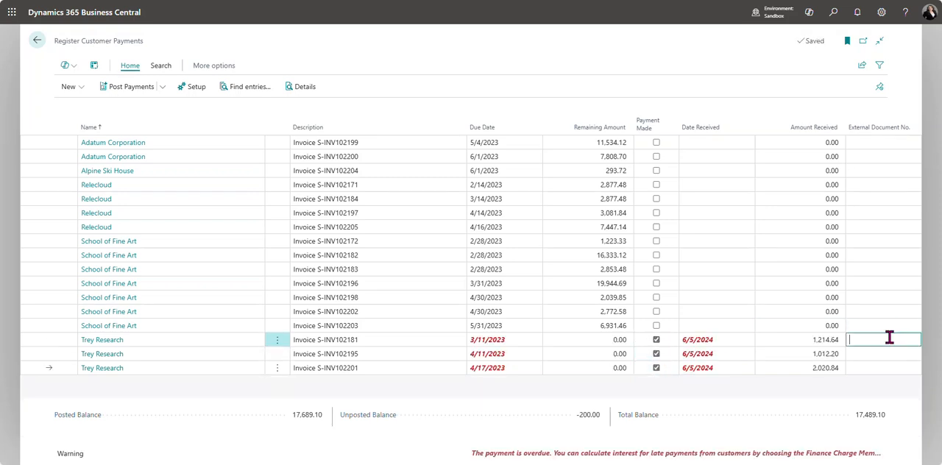
{"action": "type", "text": "12345"}
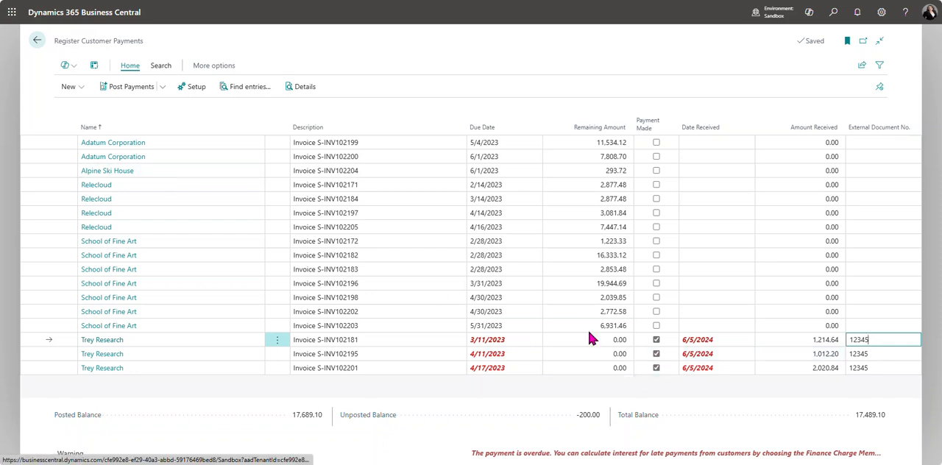
{"action": "mouse_move", "coordinate": [807, 411]}
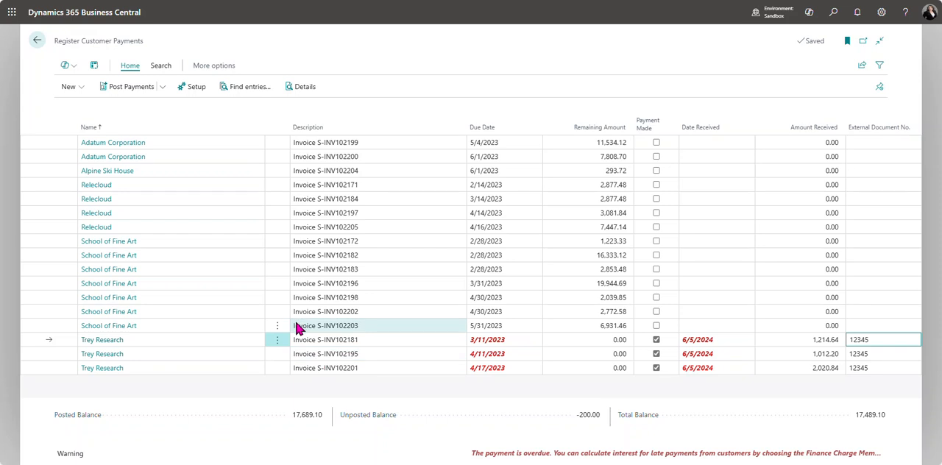
Step: Preview posting the Trey Research payments as a lump sum from the Post Payments menu
{"action": "left_click", "coordinate": [162, 85]}
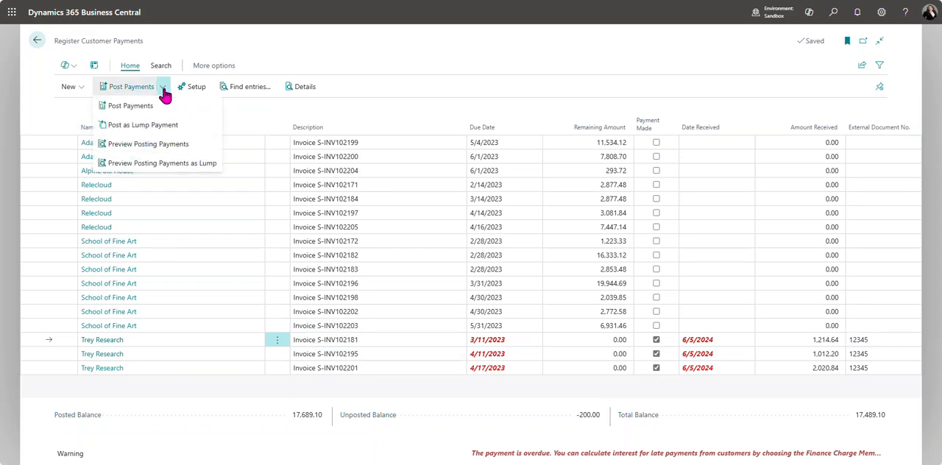
{"action": "mouse_move", "coordinate": [141, 123]}
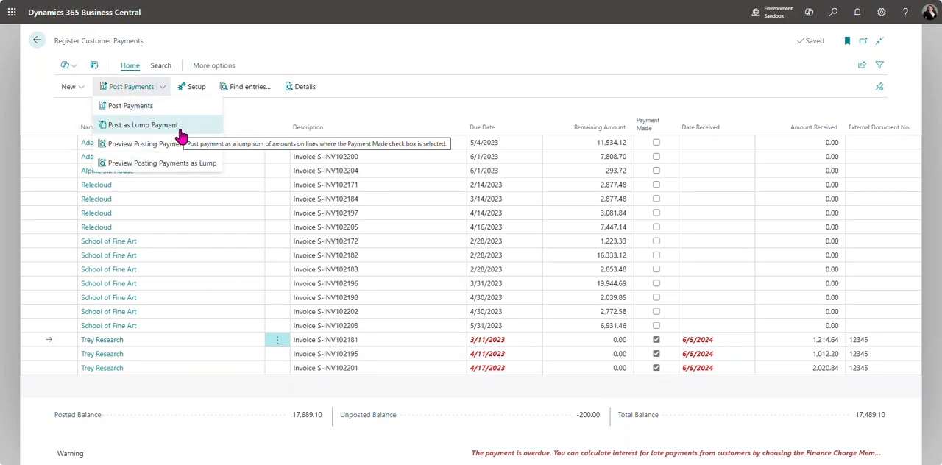
{"action": "mouse_move", "coordinate": [183, 167]}
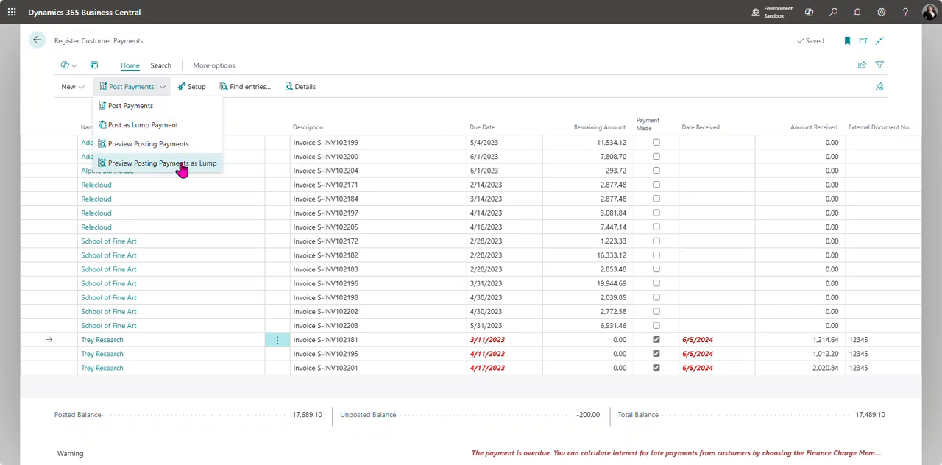
{"action": "left_click", "coordinate": [130, 106]}
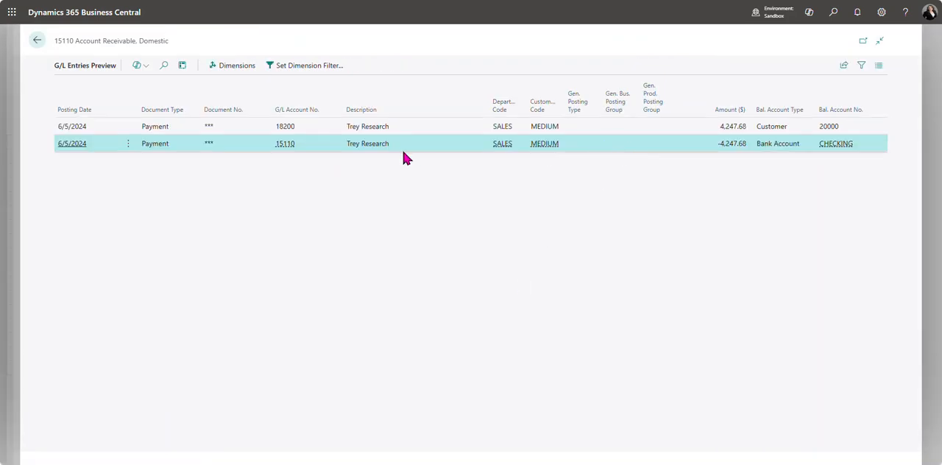
{"action": "mouse_move", "coordinate": [724, 150]}
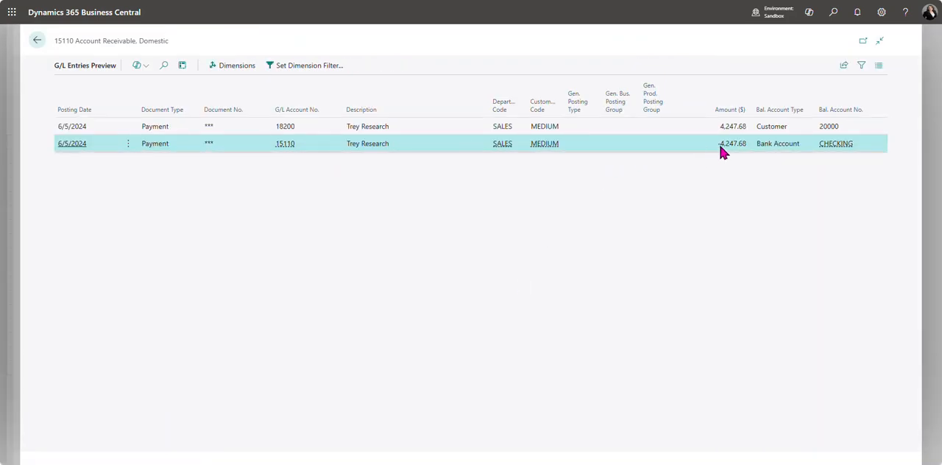
{"action": "mouse_move", "coordinate": [718, 159]}
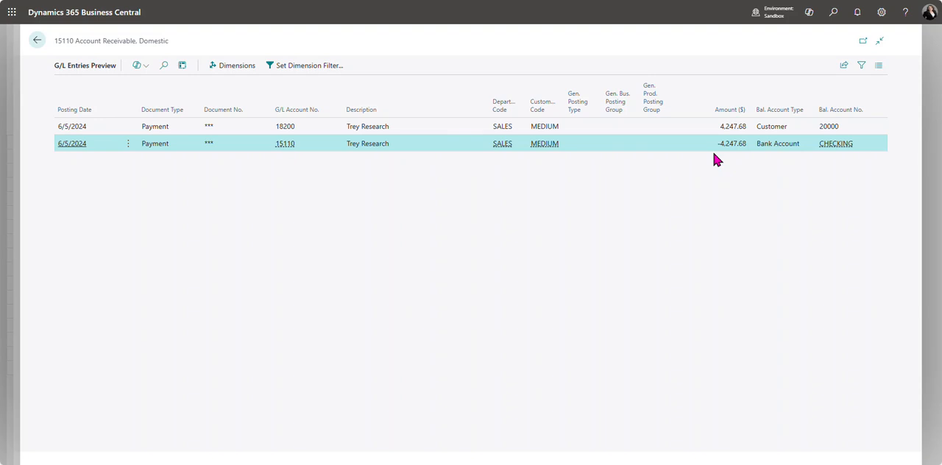
{"action": "mouse_move", "coordinate": [713, 155]}
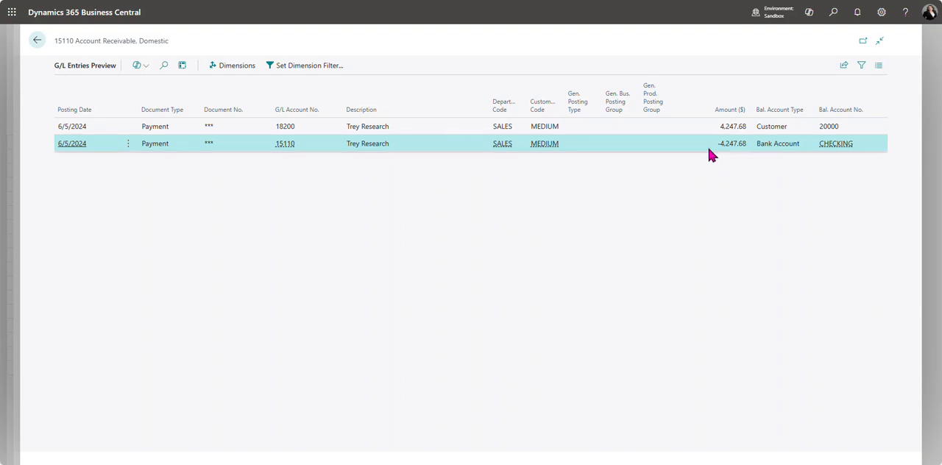
{"action": "mouse_move", "coordinate": [724, 152]}
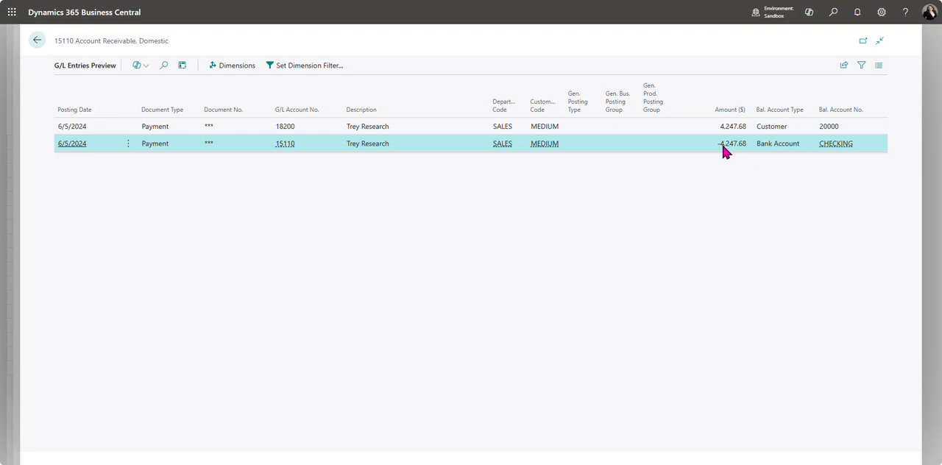
Step: Close the lump-sum G/L preview and return to the Register Customer Payments list
{"action": "left_click", "coordinate": [724, 143]}
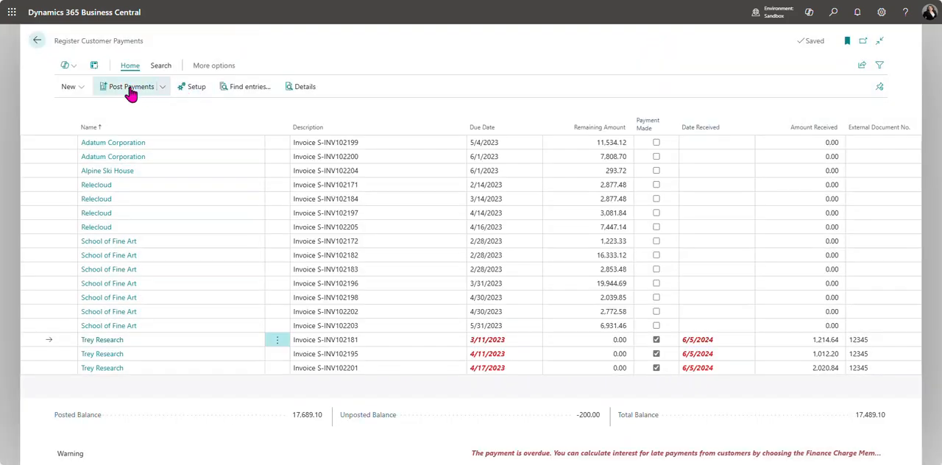
Step: Sort by Name and mark School of Fine Art invoices S-INV102172 and S-INV102198 as Payment Made
{"action": "left_click", "coordinate": [131, 85]}
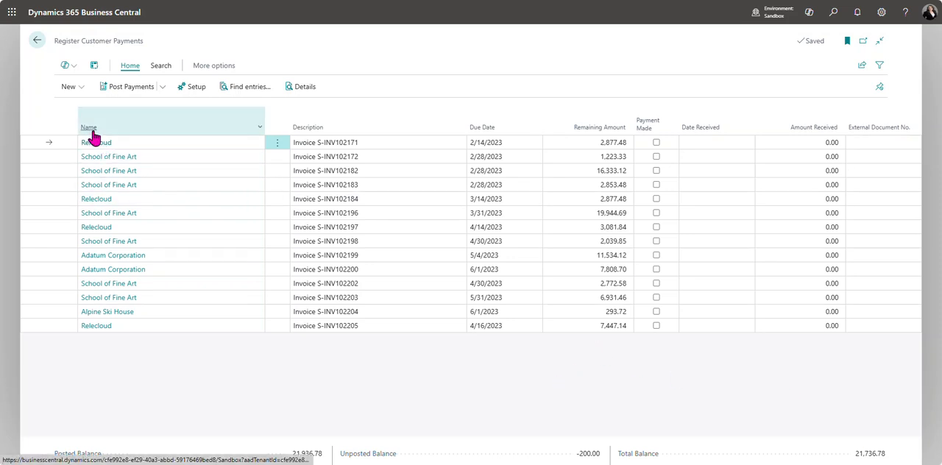
{"action": "left_click", "coordinate": [88, 127]}
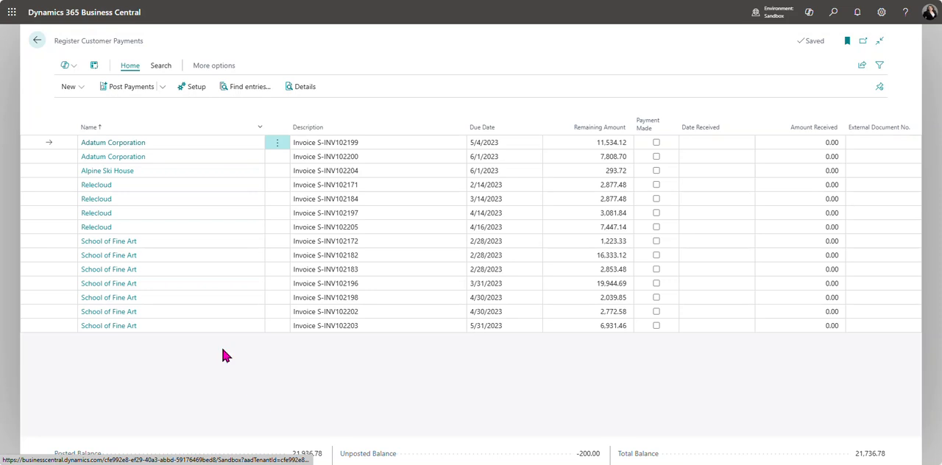
{"action": "mouse_move", "coordinate": [471, 373]}
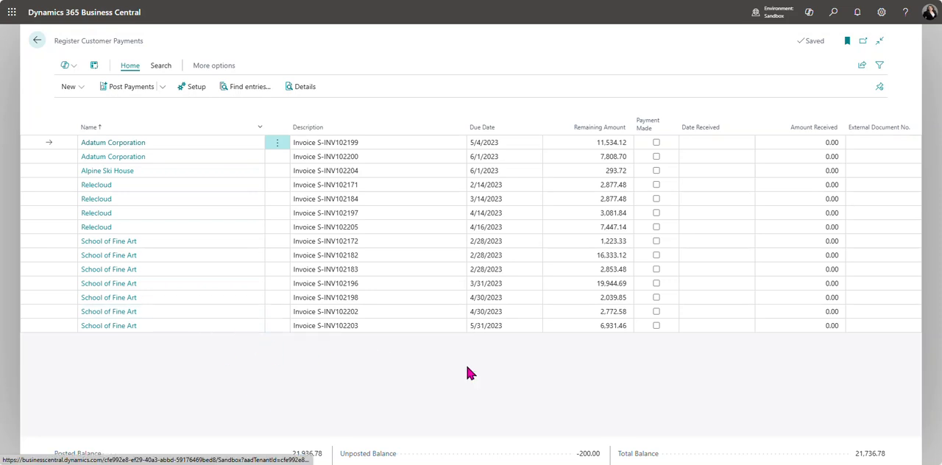
{"action": "left_click", "coordinate": [657, 141]}
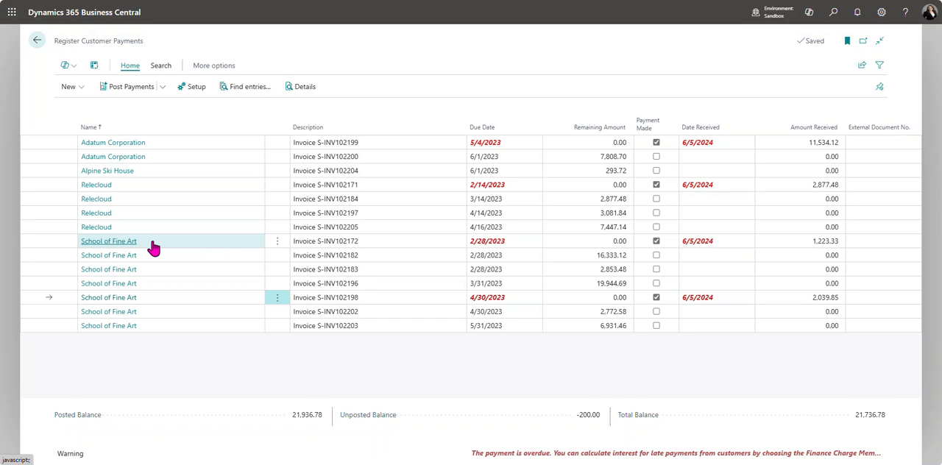
{"action": "mouse_move", "coordinate": [169, 300]}
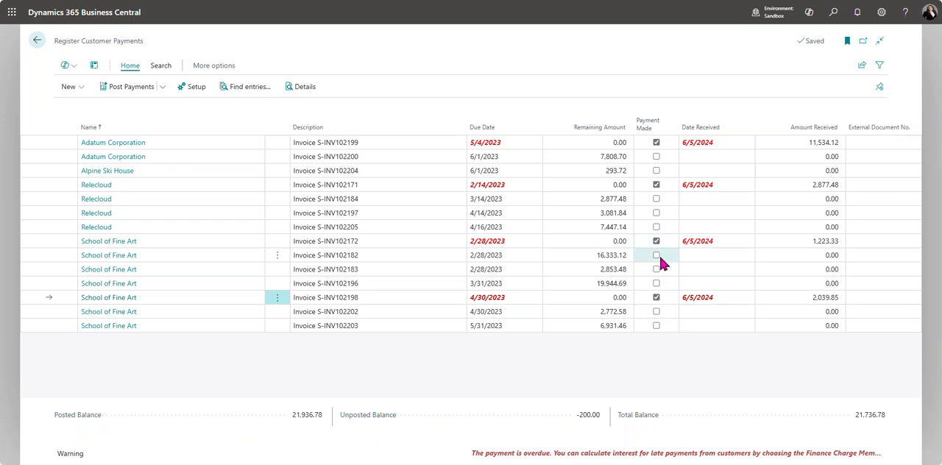
{"action": "left_click", "coordinate": [657, 242]}
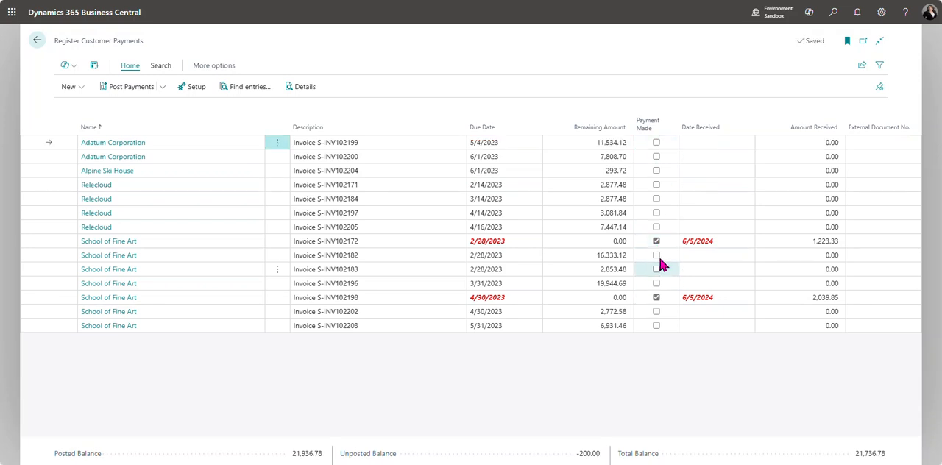
{"action": "mouse_move", "coordinate": [193, 85]}
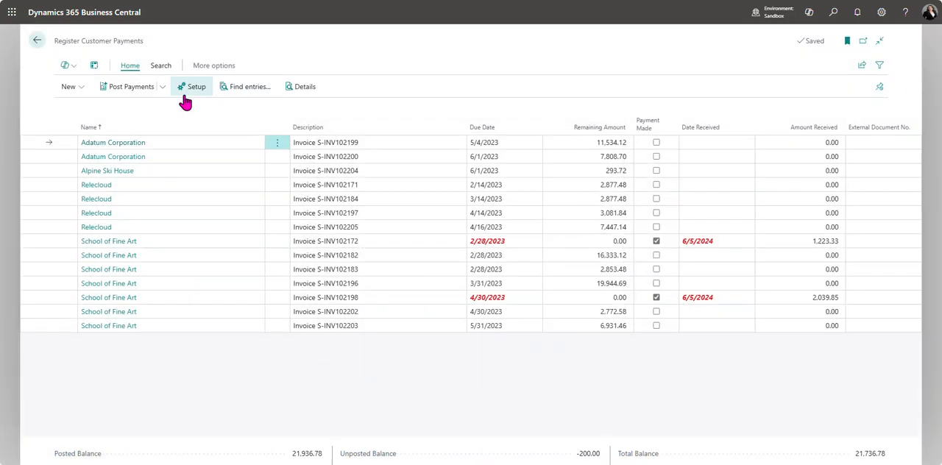
Step: Mark invoices S-INV102199, S-INV102204, S-INV102171 and S-INV102172 paid with External Document No. ACH06042024
{"action": "left_click", "coordinate": [130, 85]}
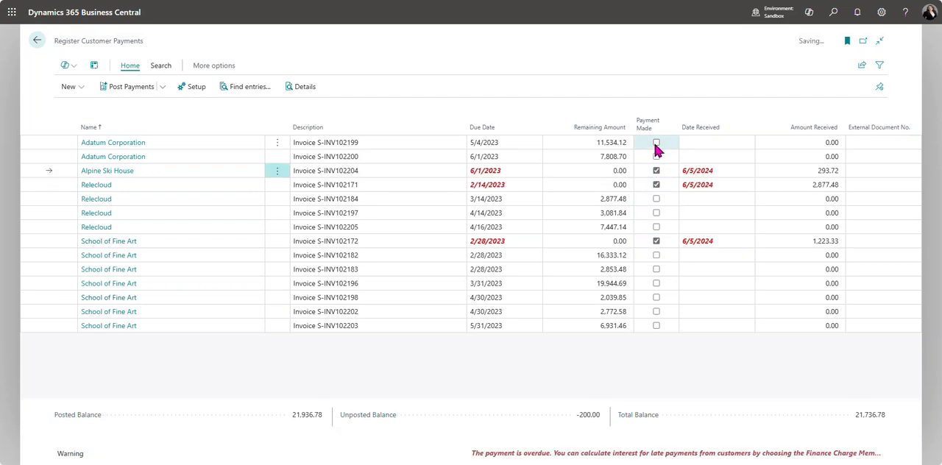
{"action": "left_click", "coordinate": [657, 141]}
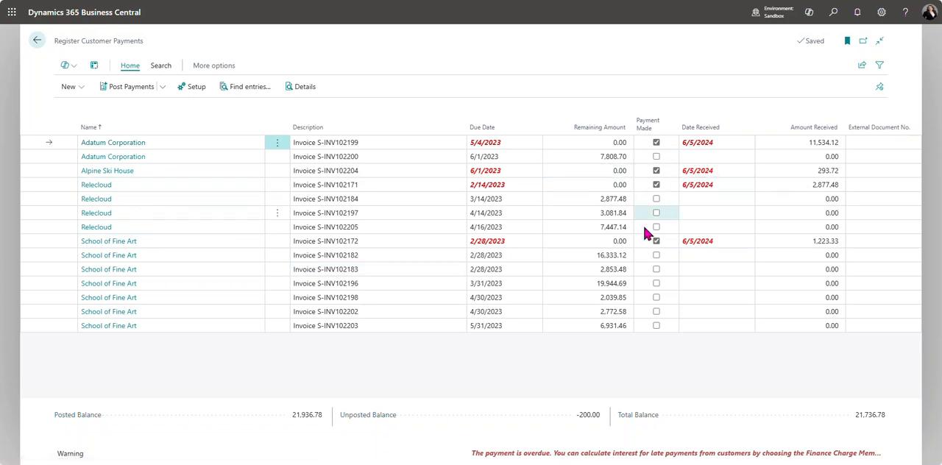
{"action": "type", "text": "ad"}
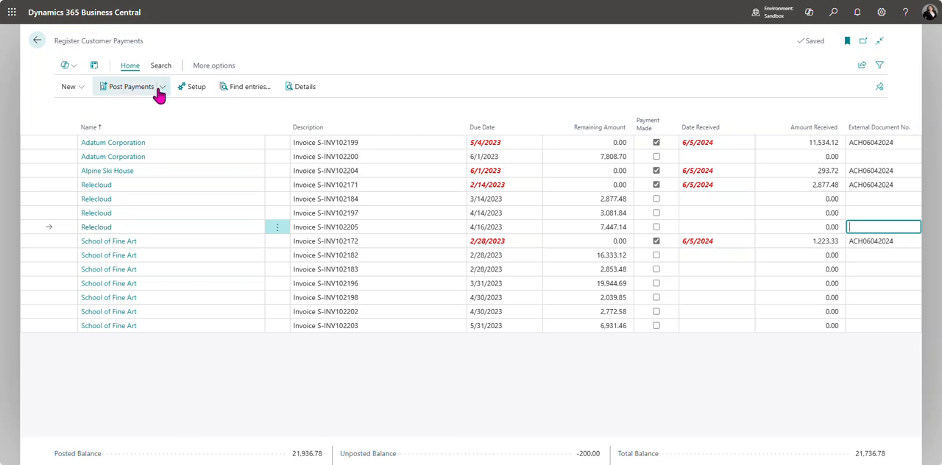
Step: Preview the payments' G/L entries and sort them by G/L Account No
{"action": "left_click", "coordinate": [131, 85]}
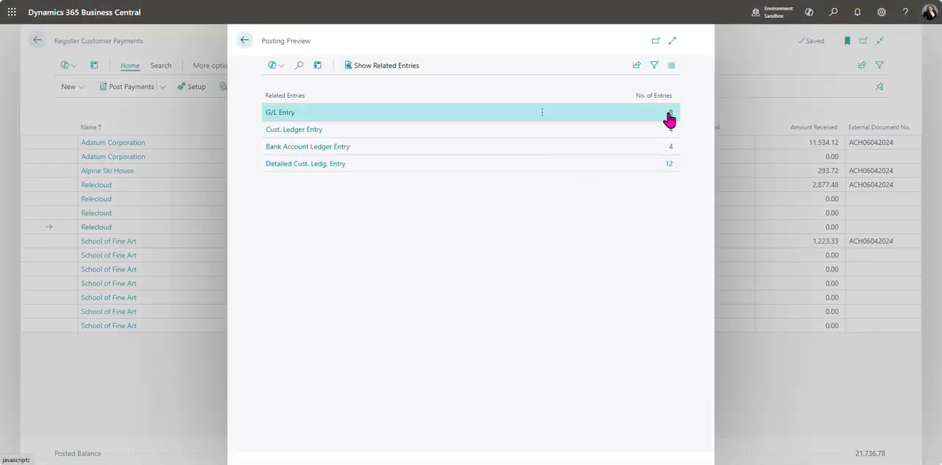
{"action": "left_click", "coordinate": [279, 112]}
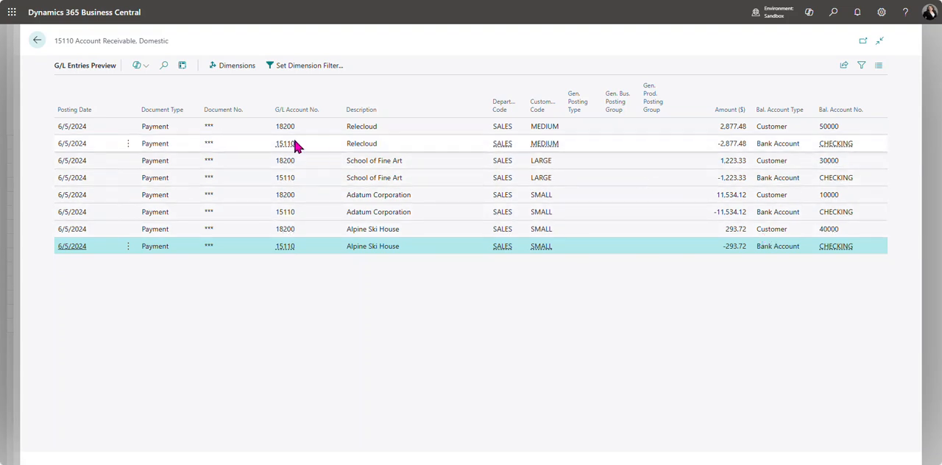
{"action": "left_click", "coordinate": [297, 109]}
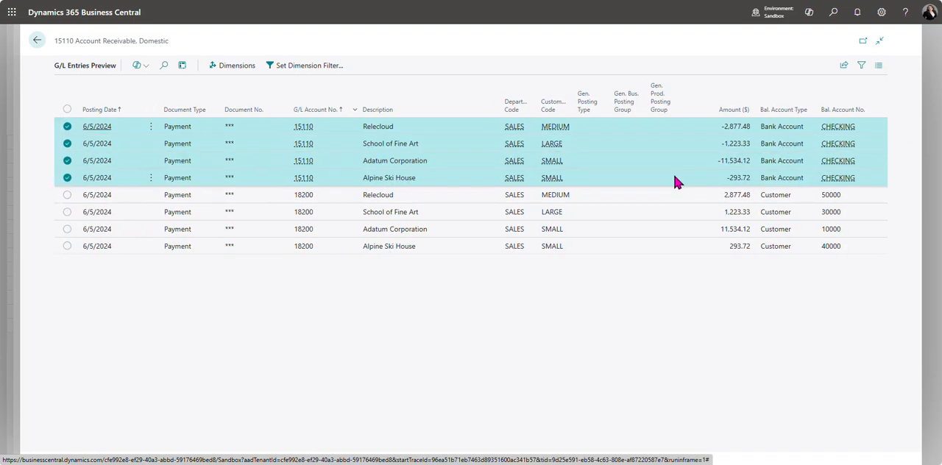
{"action": "mouse_move", "coordinate": [729, 136]}
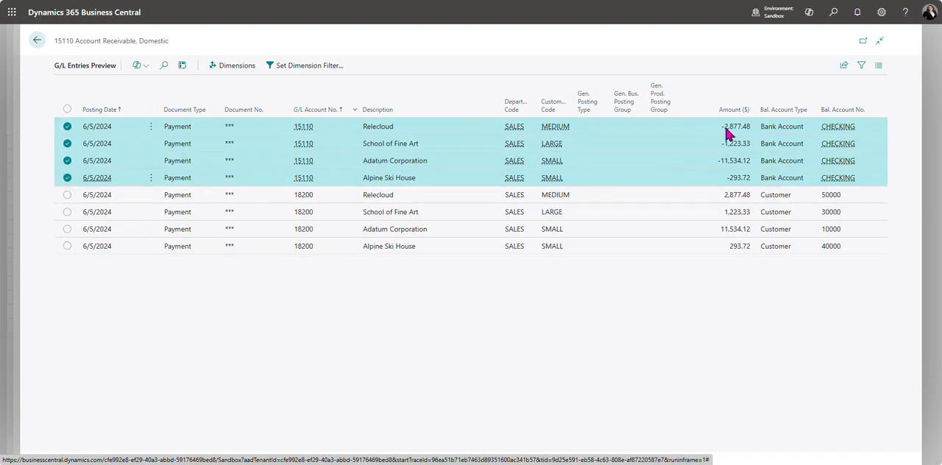
{"action": "mouse_move", "coordinate": [766, 142]}
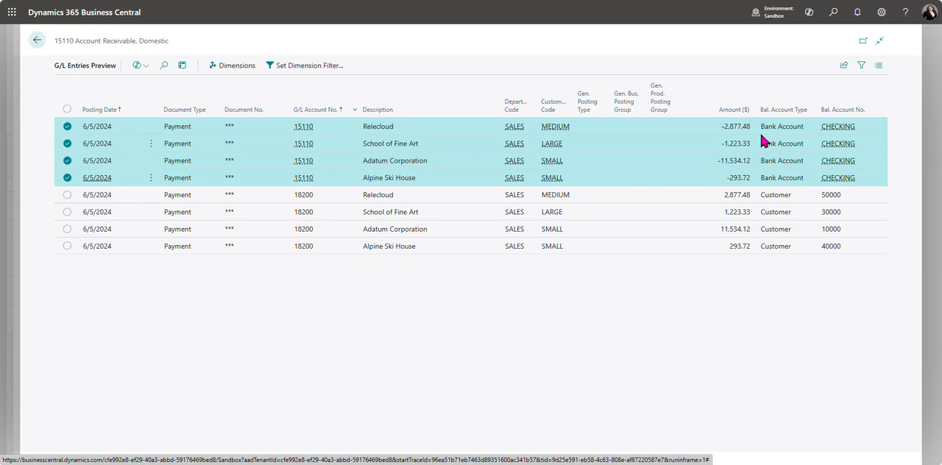
{"action": "mouse_move", "coordinate": [695, 215]}
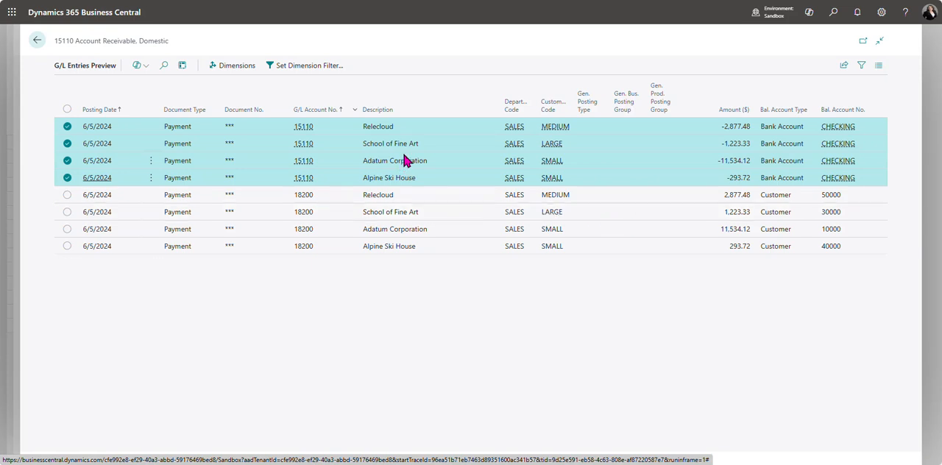
{"action": "mouse_move", "coordinate": [392, 131]}
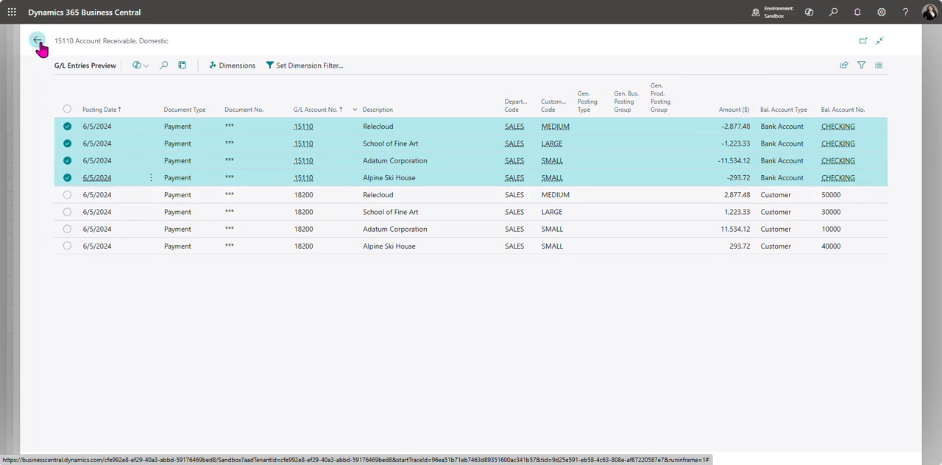
Step: Return to the list and post the 4 marked ACH06042024 payments, confirming with Yes
{"action": "left_click", "coordinate": [38, 41]}
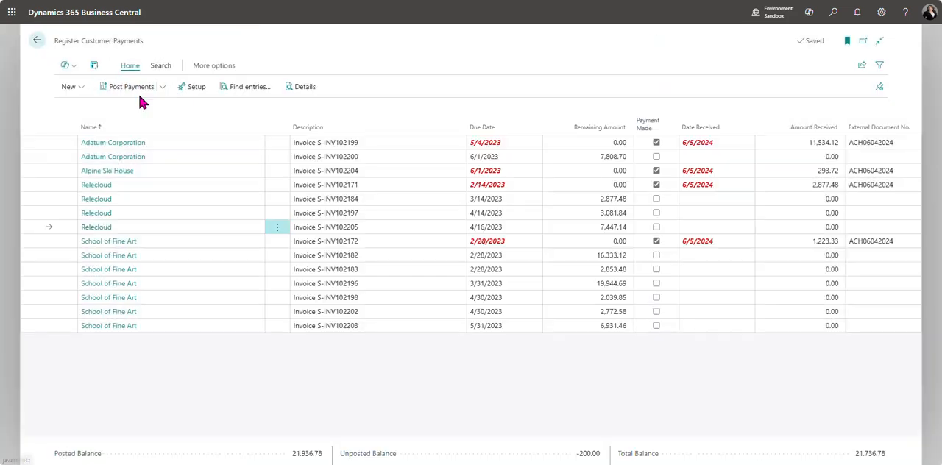
{"action": "left_click", "coordinate": [131, 85]}
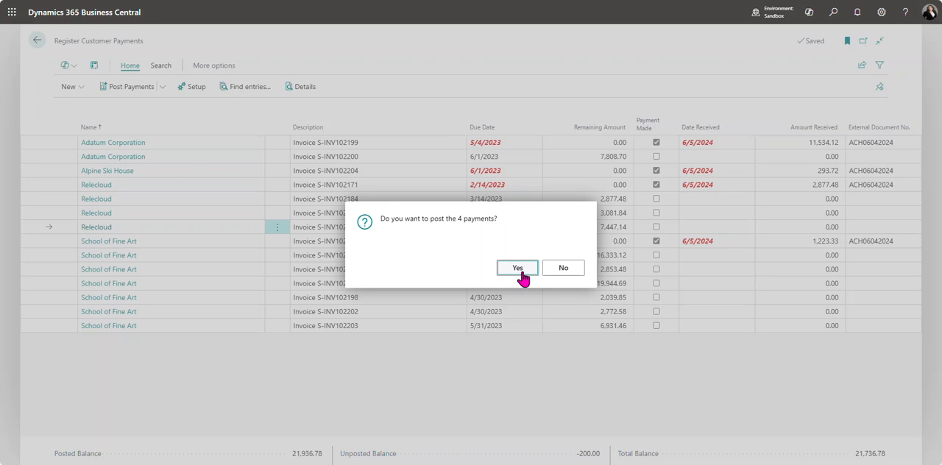
{"action": "left_click", "coordinate": [517, 267]}
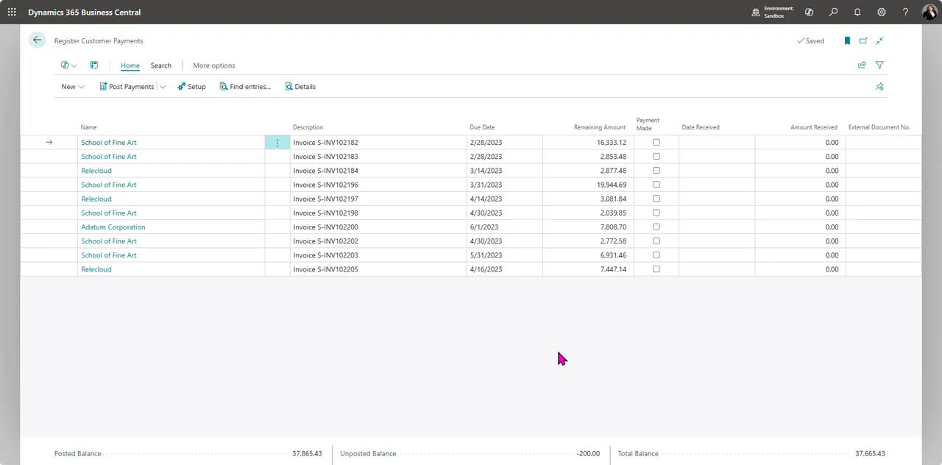
Step: Sort by Name, mark the six School of Fine Art invoices paid and preview their posting
{"action": "left_click", "coordinate": [88, 126]}
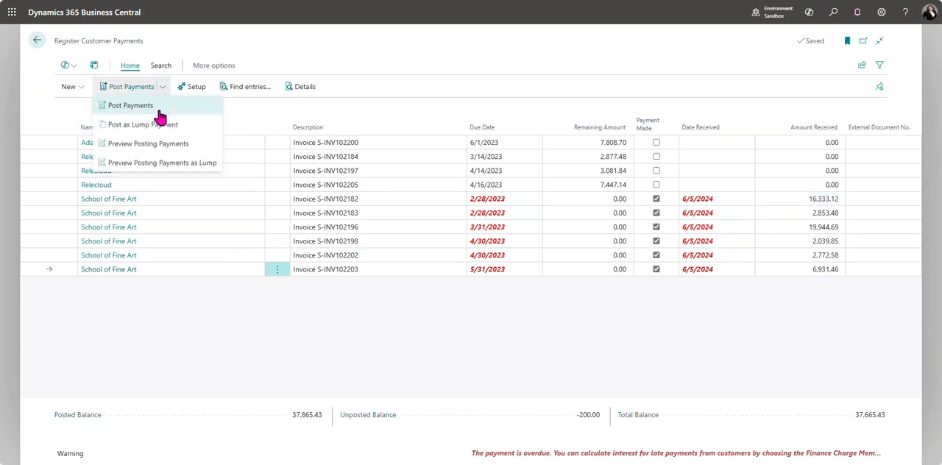
{"action": "left_click", "coordinate": [130, 106]}
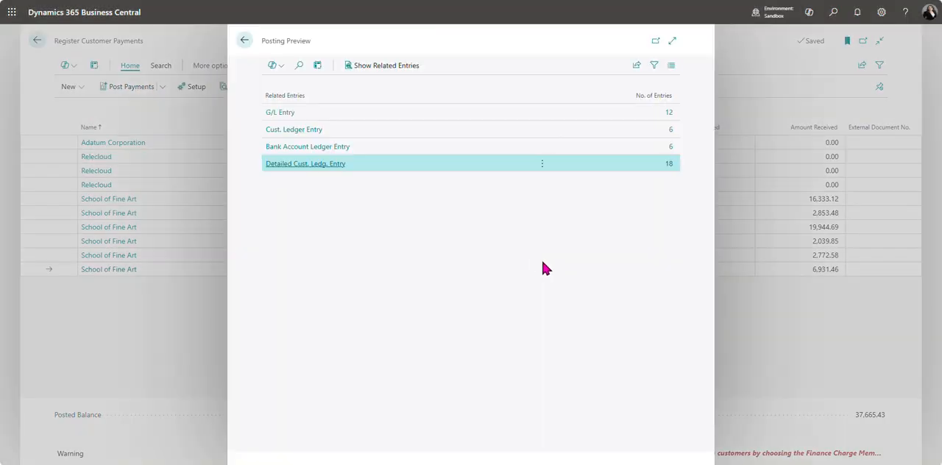
Step: Inspect the preview's G/L entries sorted by G/L Account No., then return to Register Customer Payments
{"action": "left_click", "coordinate": [279, 112]}
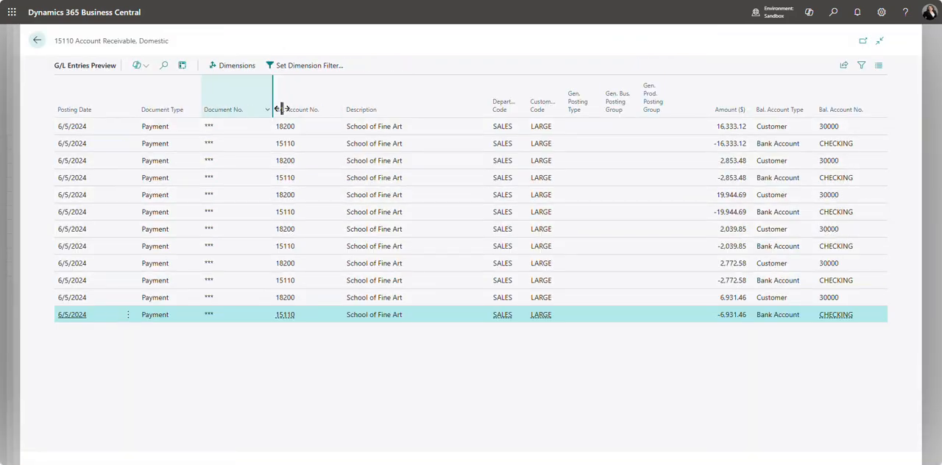
{"action": "left_click", "coordinate": [297, 109]}
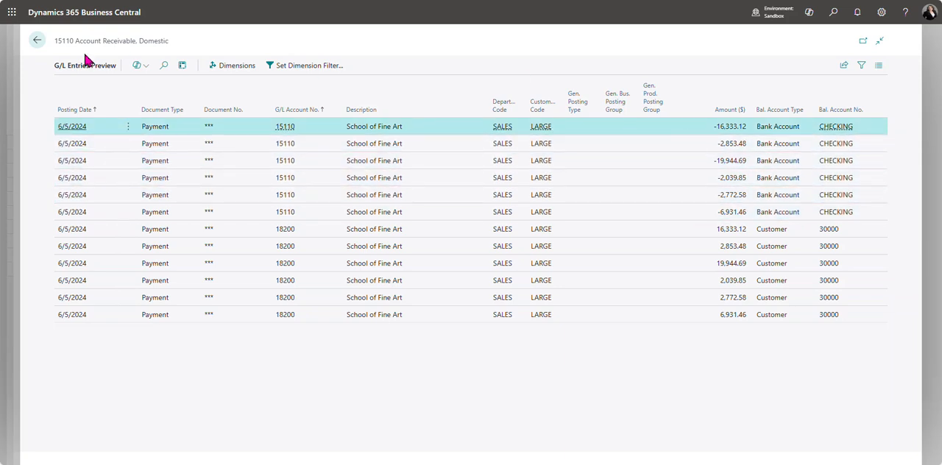
{"action": "left_click", "coordinate": [35, 41]}
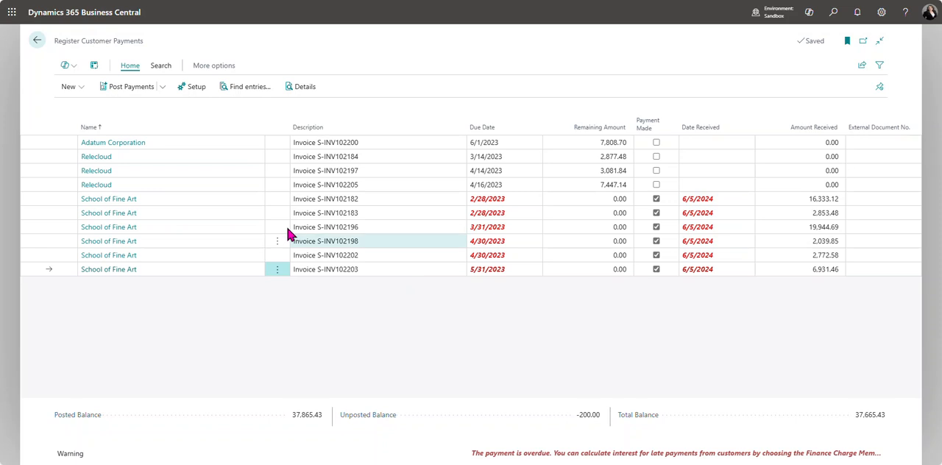
{"action": "mouse_move", "coordinate": [324, 199]}
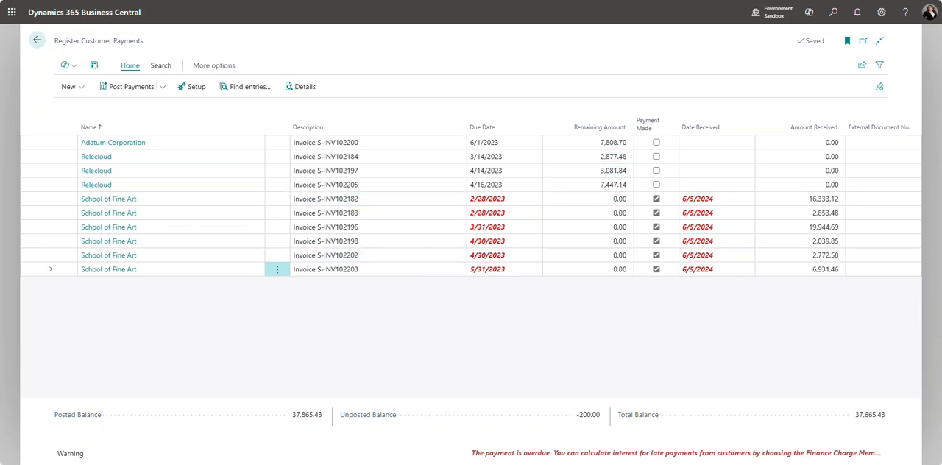
{"action": "mouse_move", "coordinate": [530, 212]}
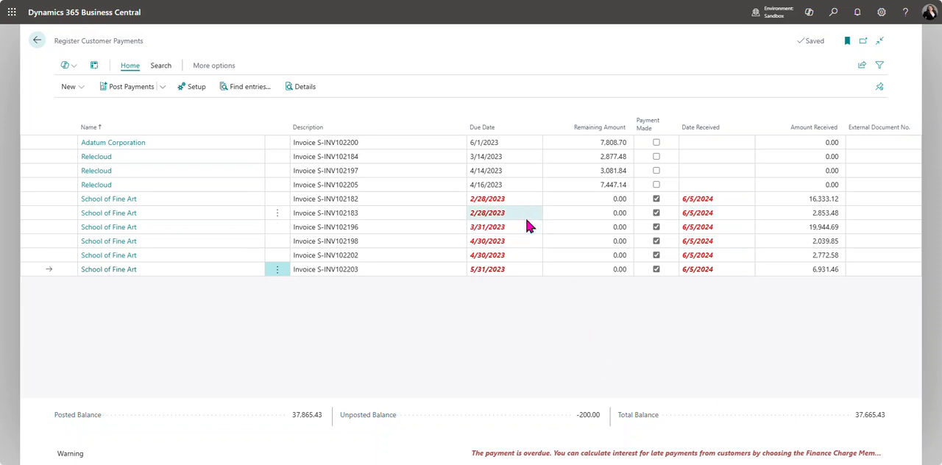